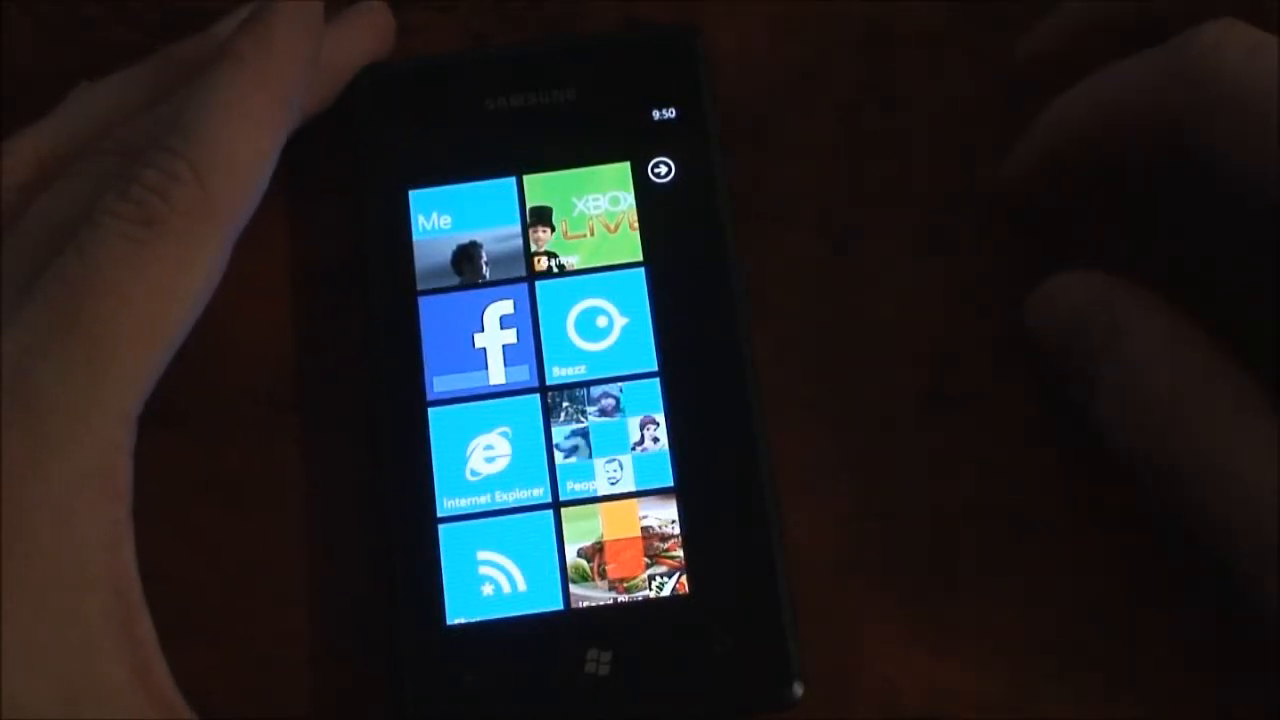
Launch the Facebook app from the Start screen and reach its section menu
click(592, 450)
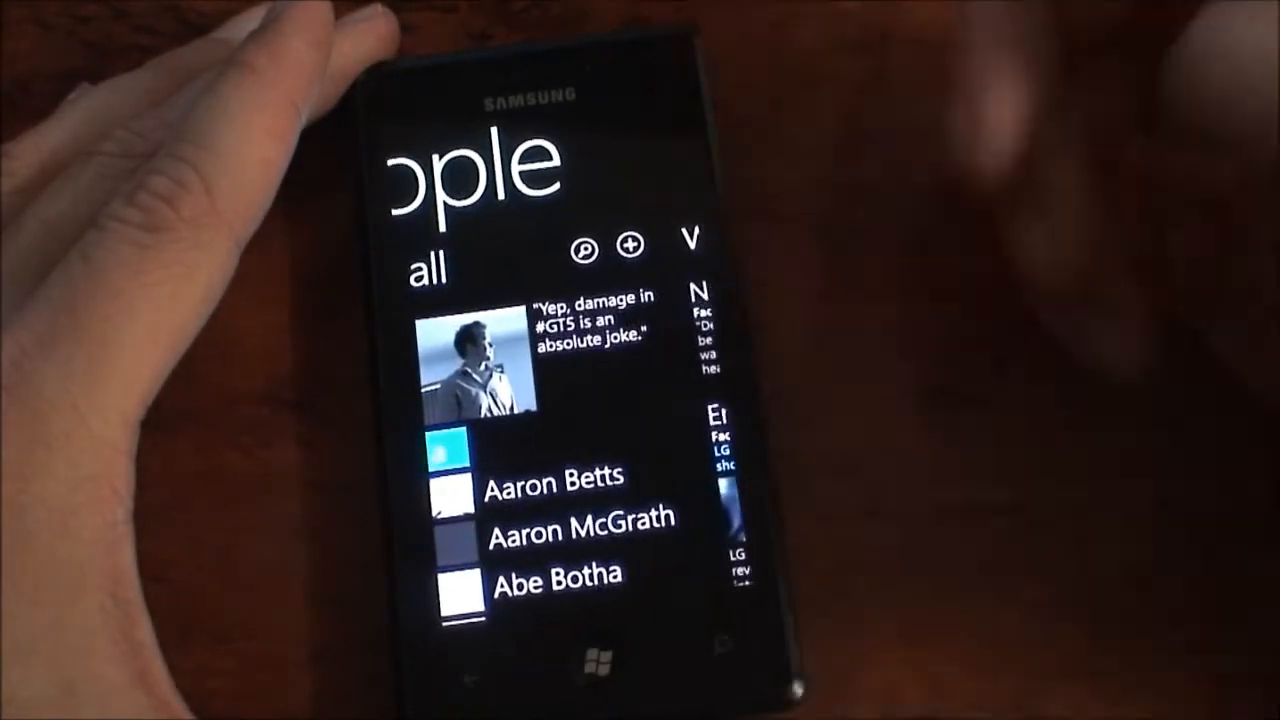
scroll(down, 3)
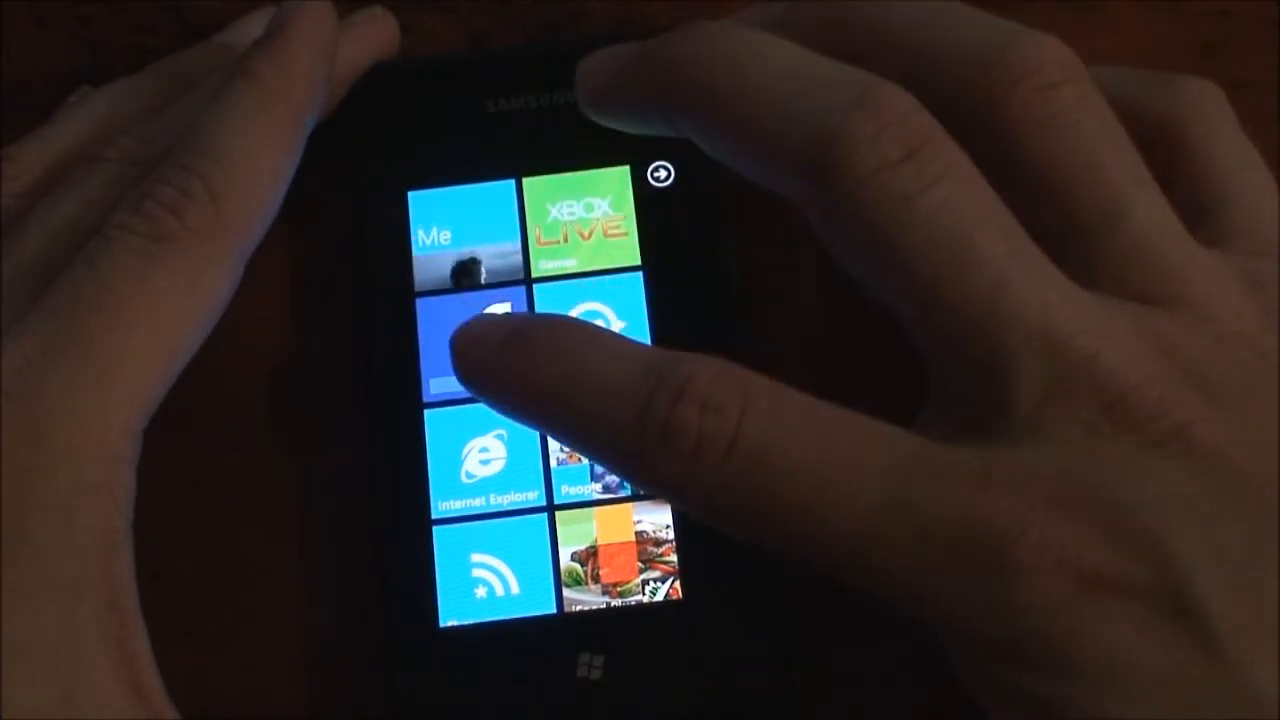
click(476, 340)
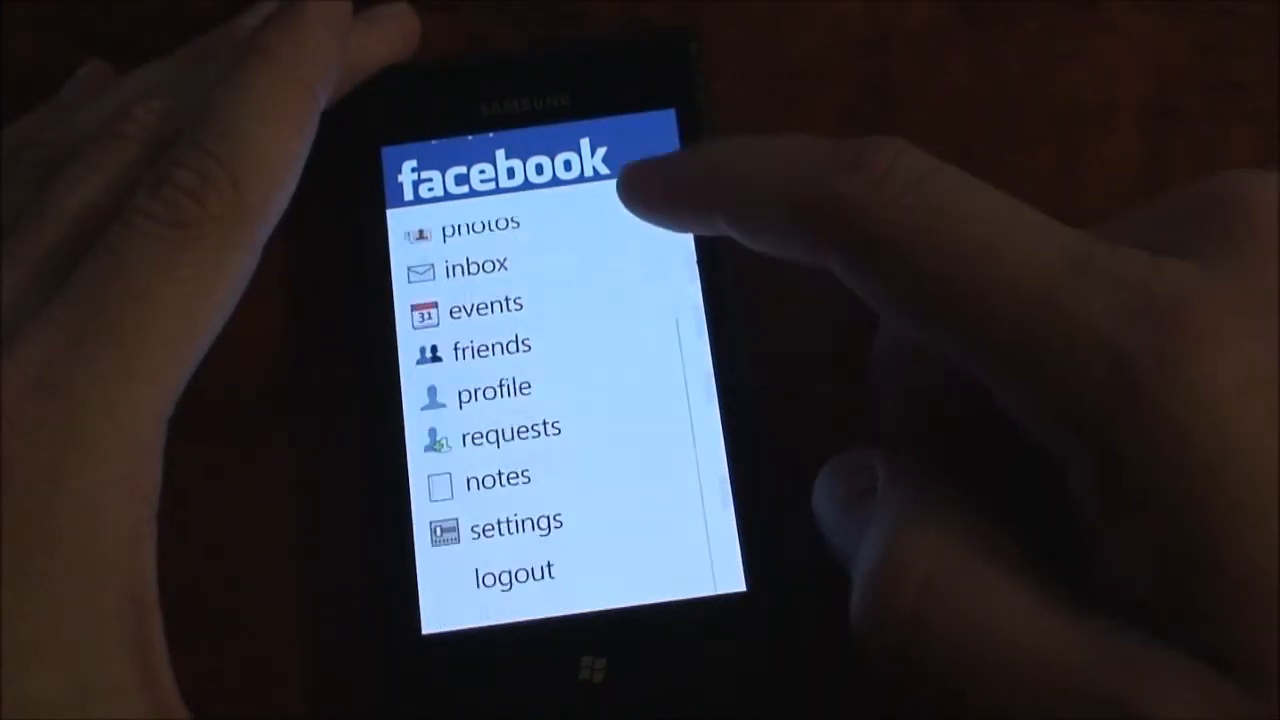
Scroll through the most recent news feed posts down to the Engadget Netflix hiring story
scroll(down, 3)
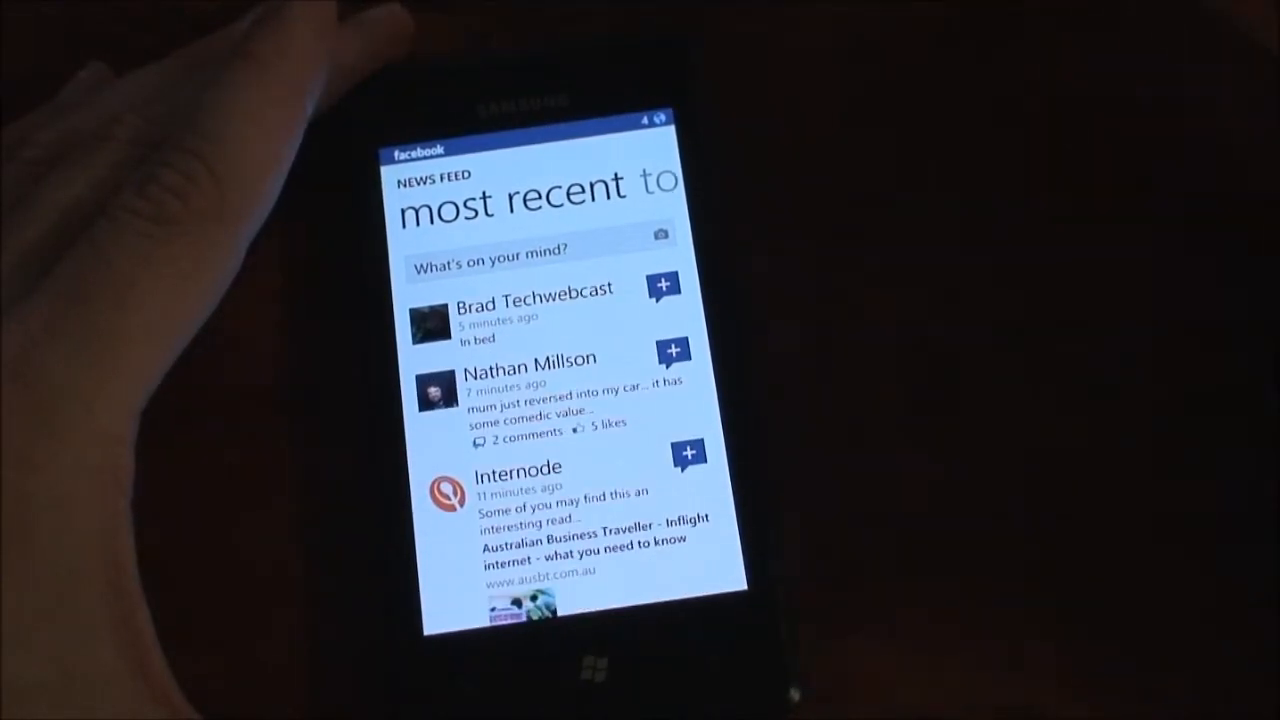
scroll(down, 3)
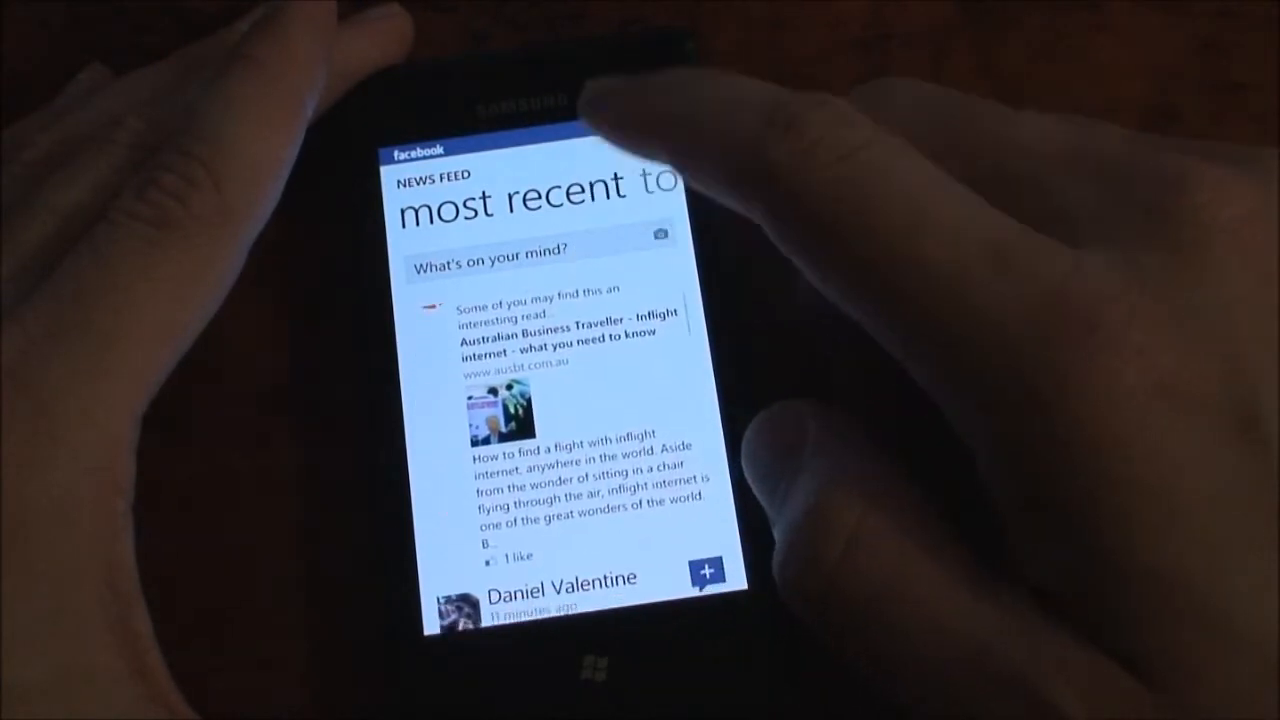
scroll(down, 3)
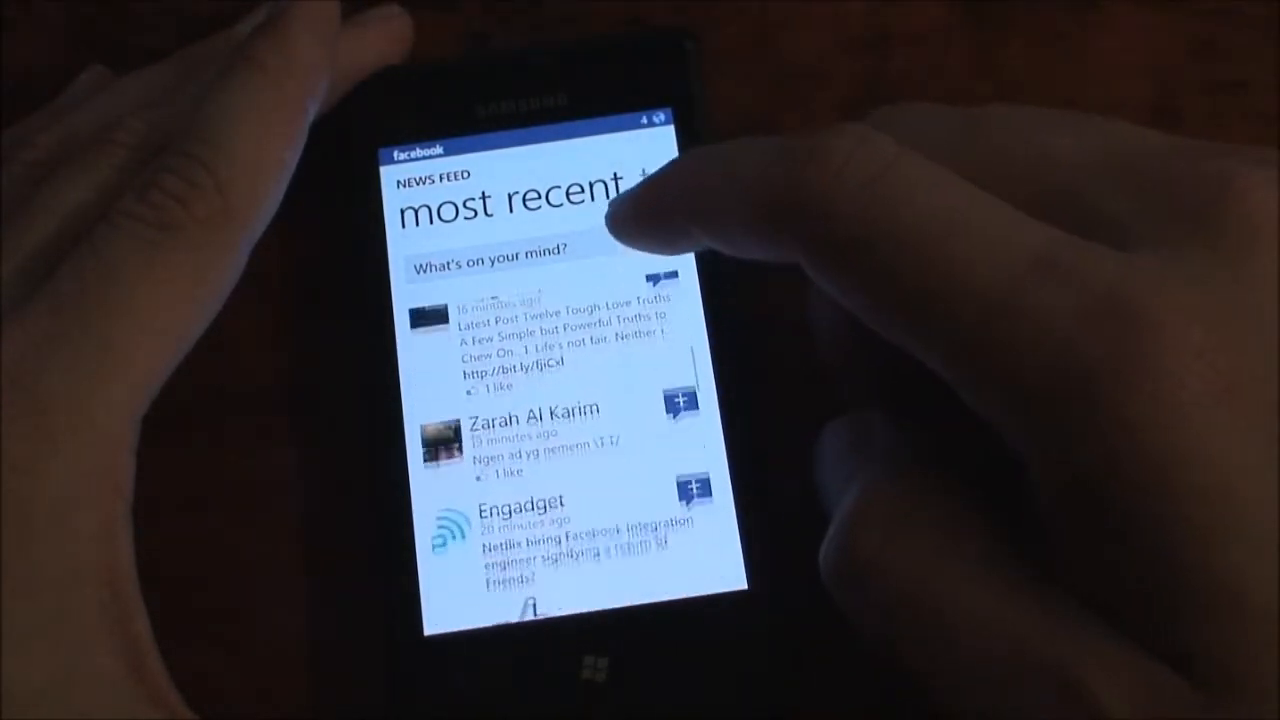
scroll(down, 3)
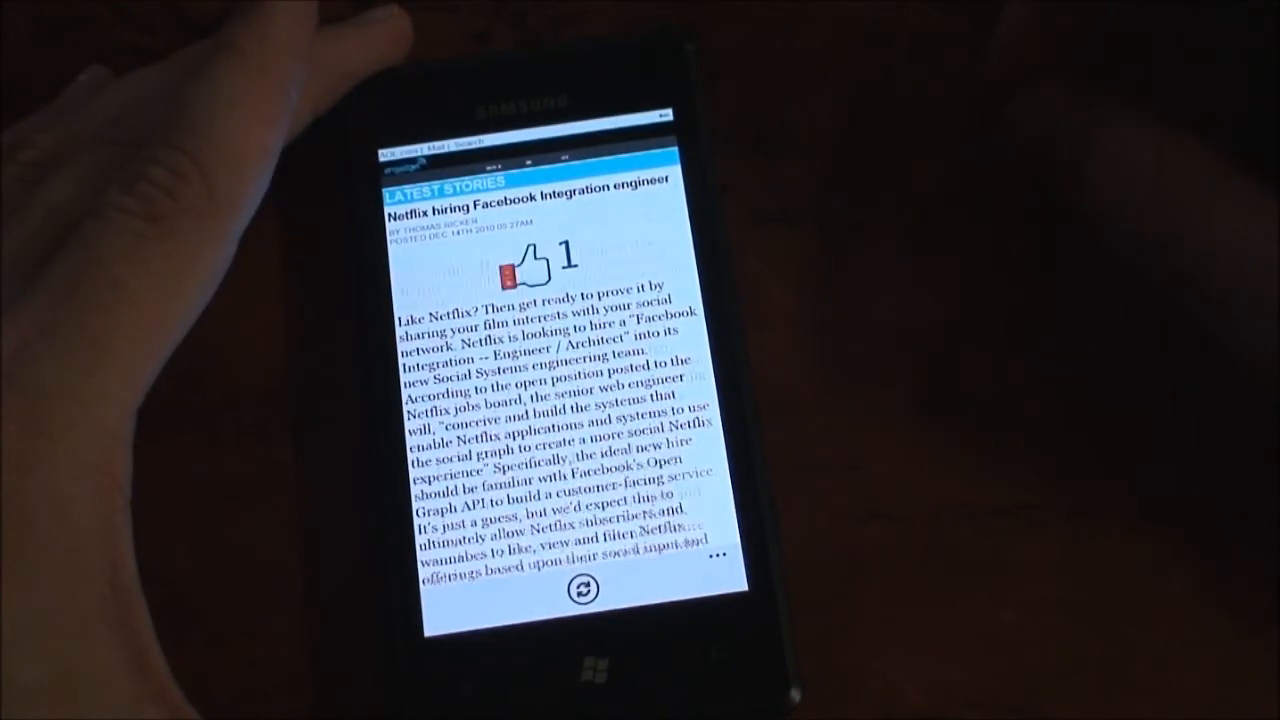
scroll(down, 3)
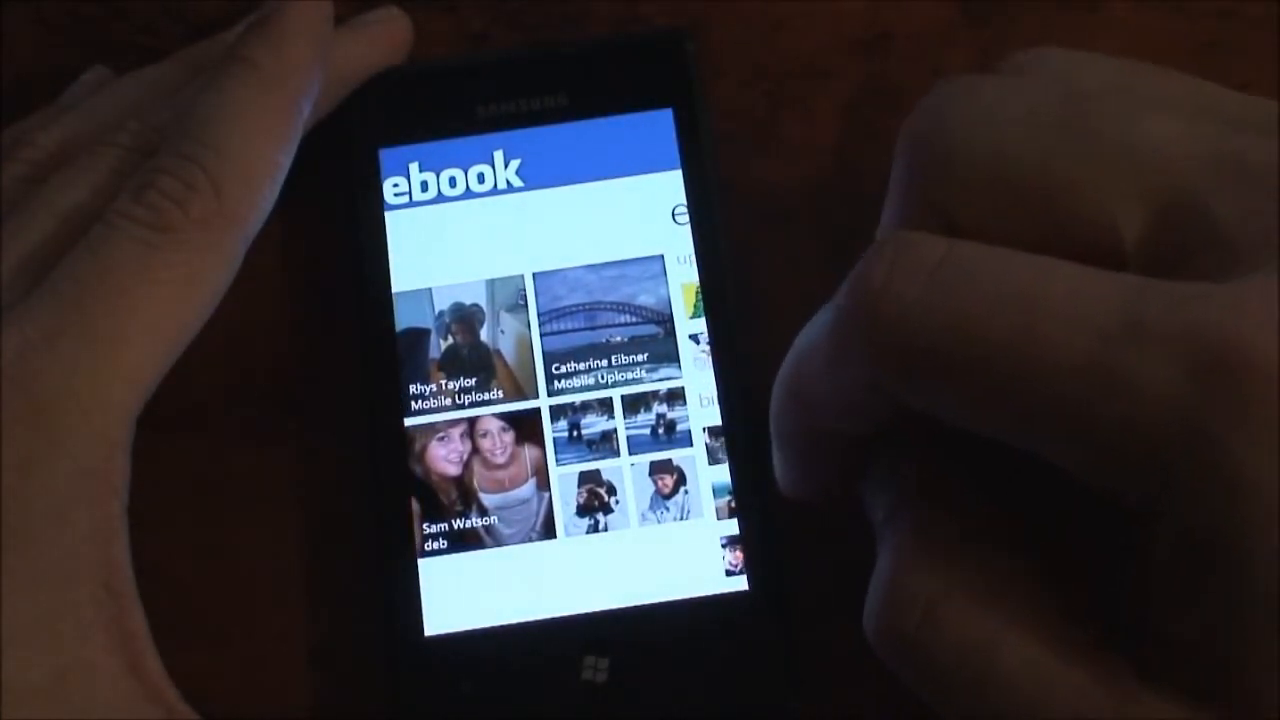
Swipe across the panorama pages and return to the section menu
scroll(left, 3)
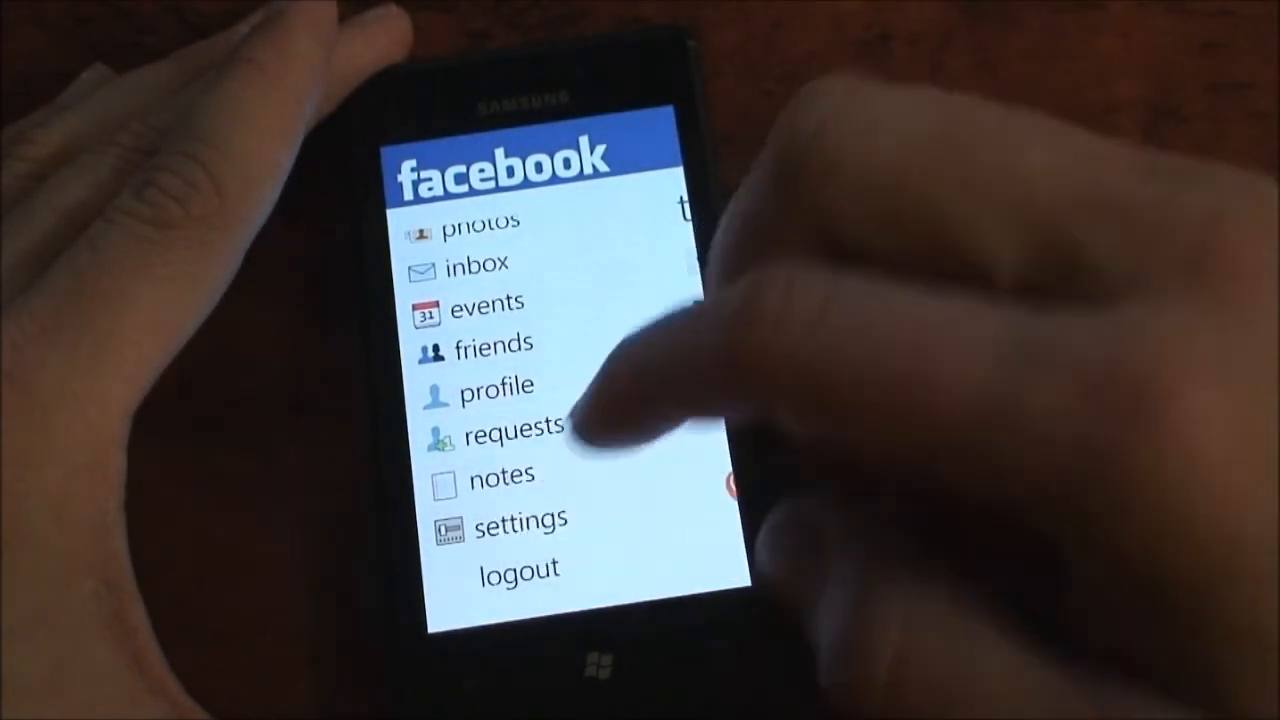
View the application settings page, exit to Start, and relaunch Facebook from its tile
click(518, 520)
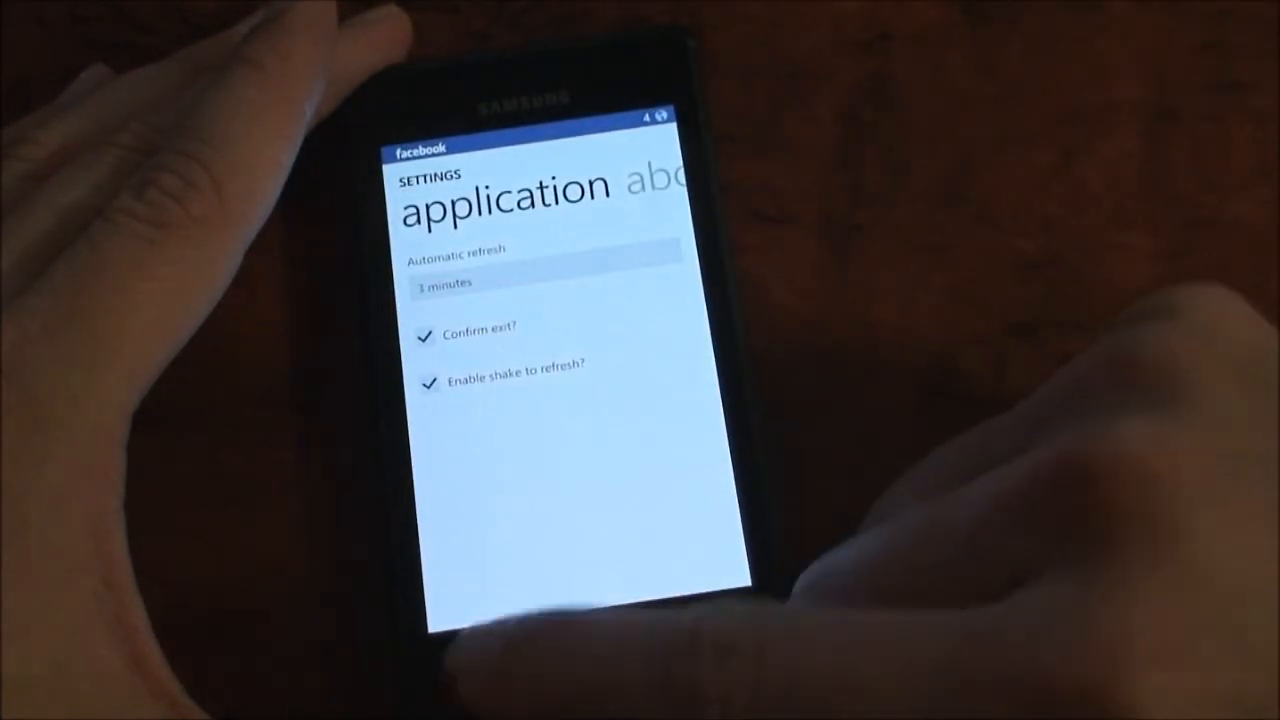
click(470, 680)
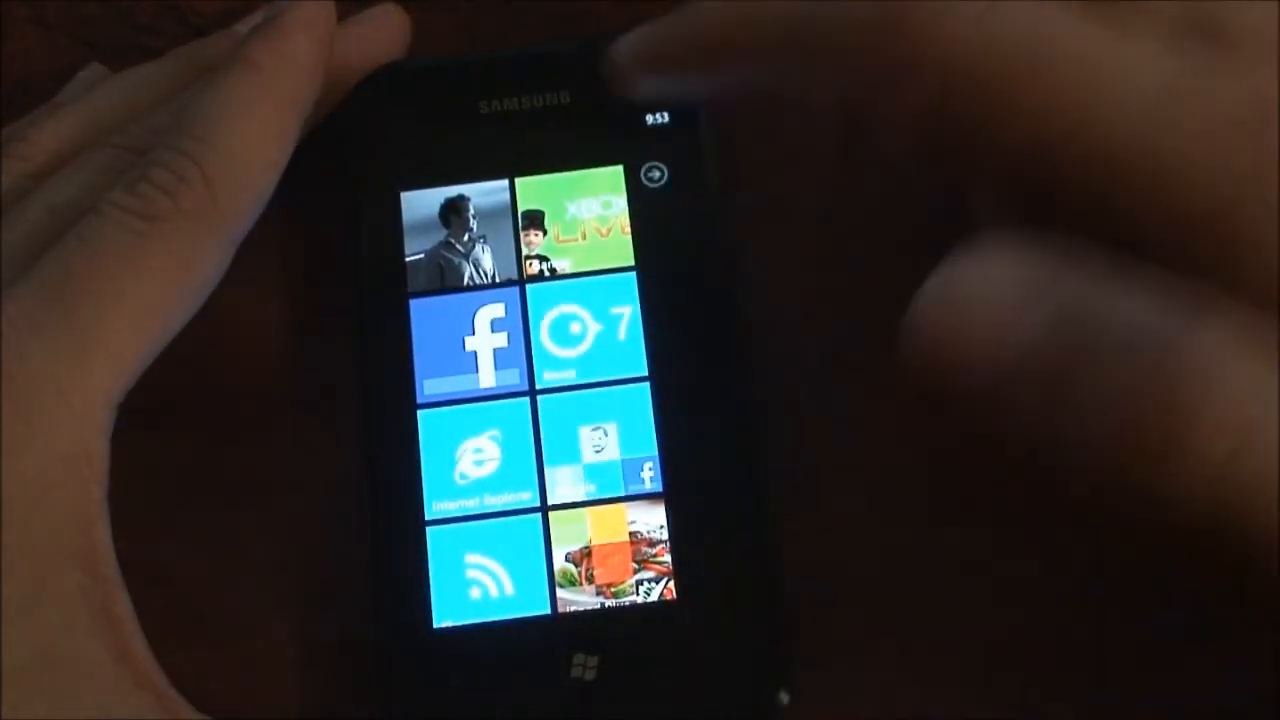
click(470, 344)
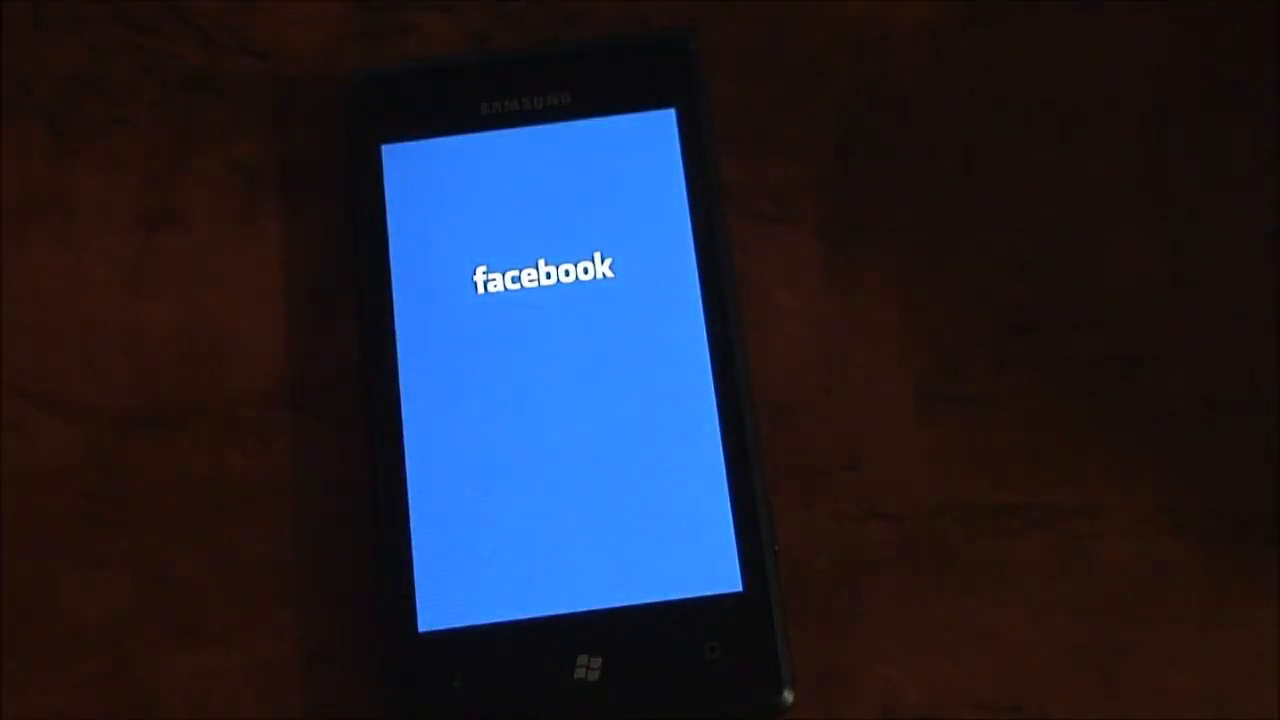